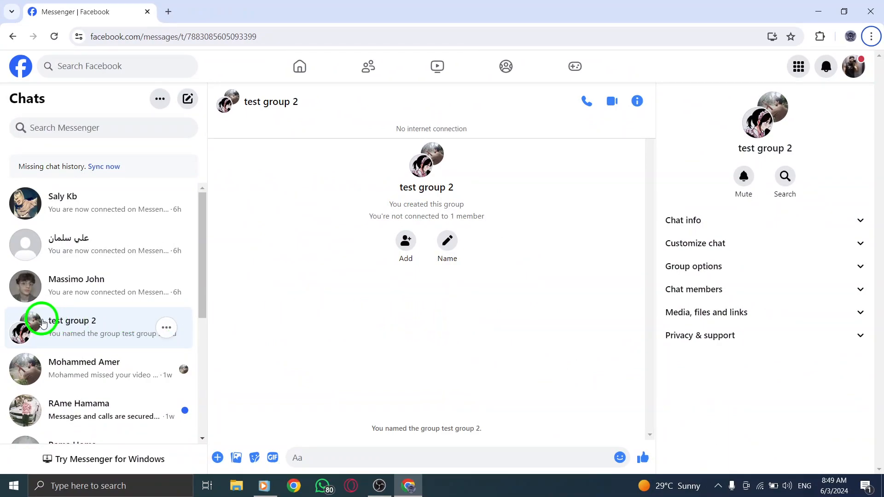
mouse_move(370, 344)
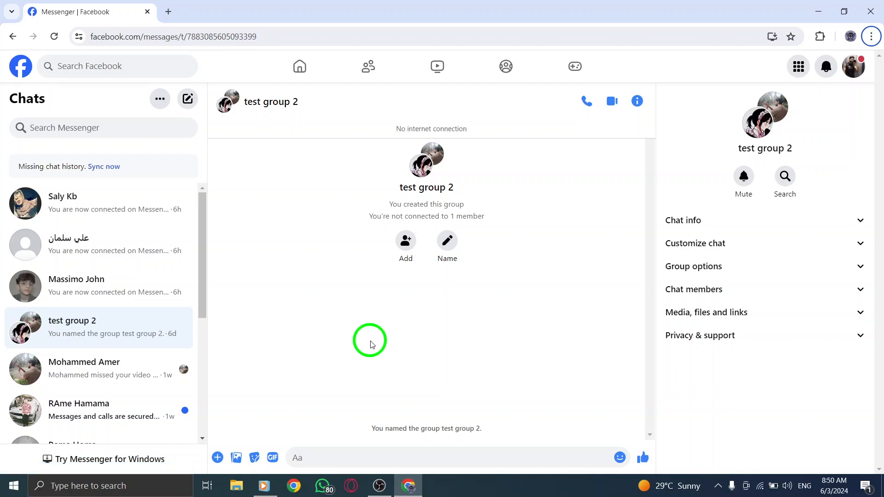
mouse_move(362, 349)
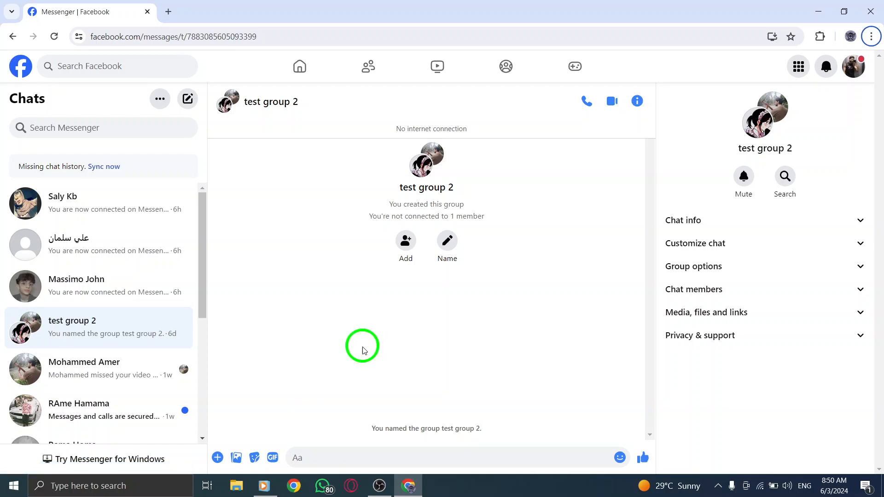
mouse_move(253, 457)
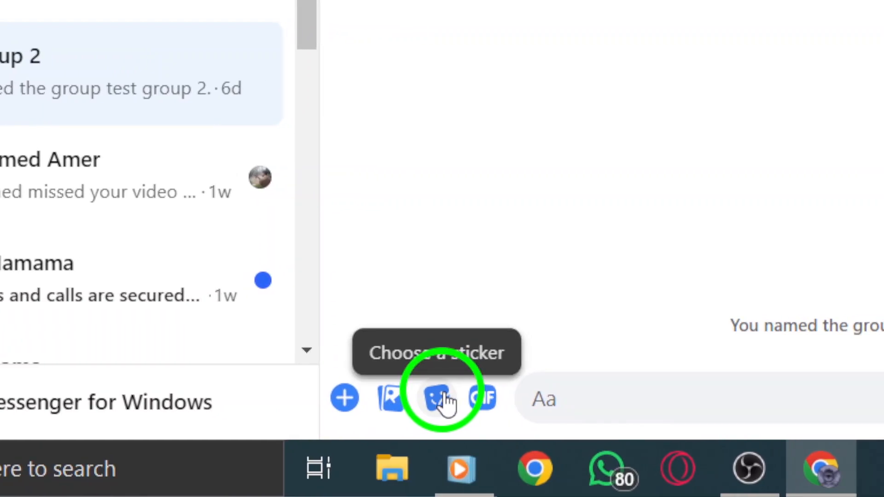
Open the sticker picker beside the Aa message box in the test group 2 chat
click(437, 399)
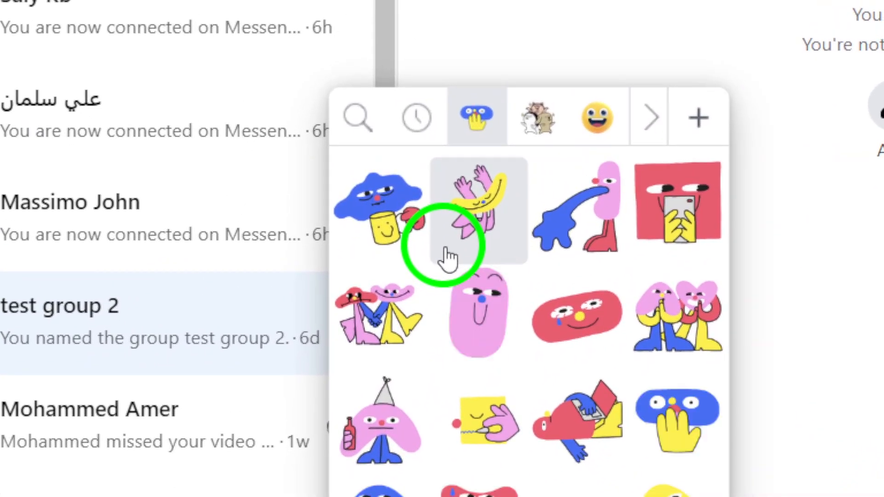
Send the tall pink smiling sticker from the picker to test group 2
click(477, 209)
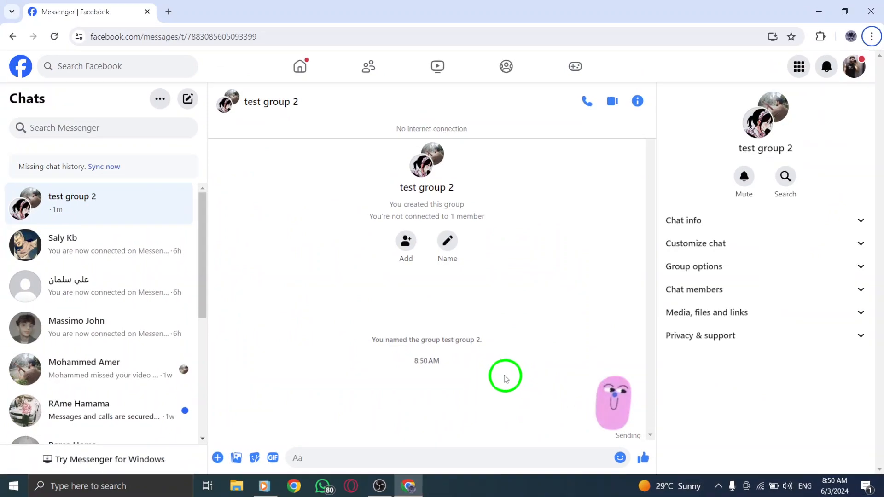
mouse_move(436, 276)
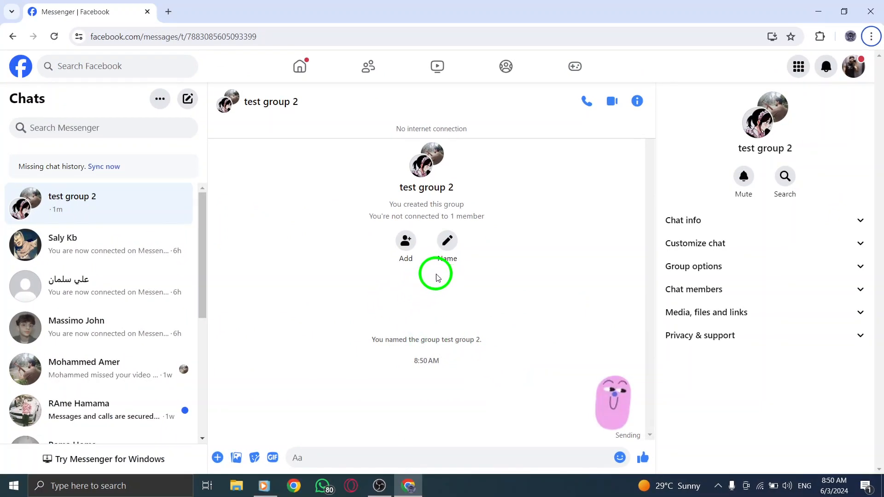